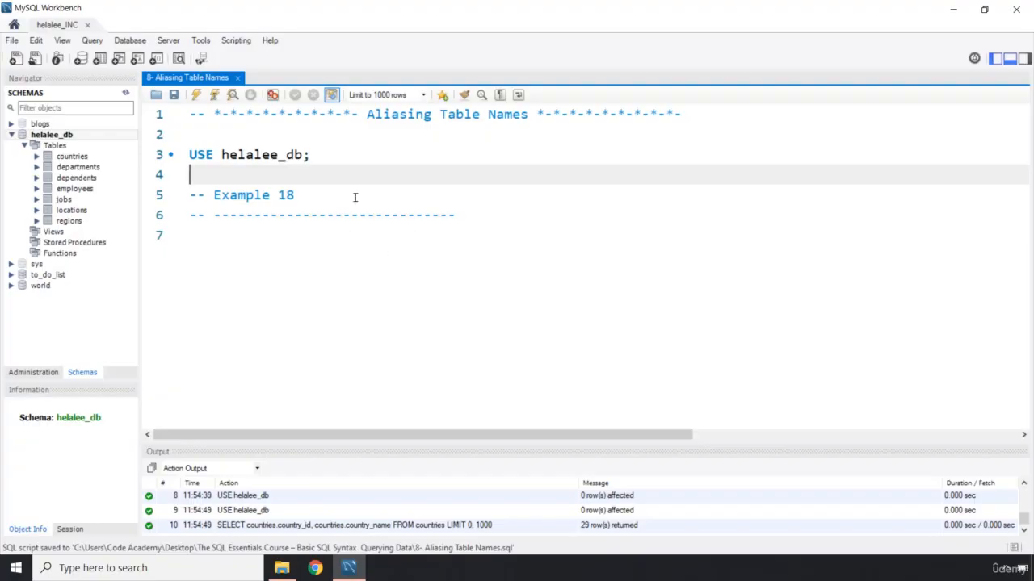
Write SELECT departments.department_id, departments.department_name FROM departments; under the Example 18 comment.
click(297, 194)
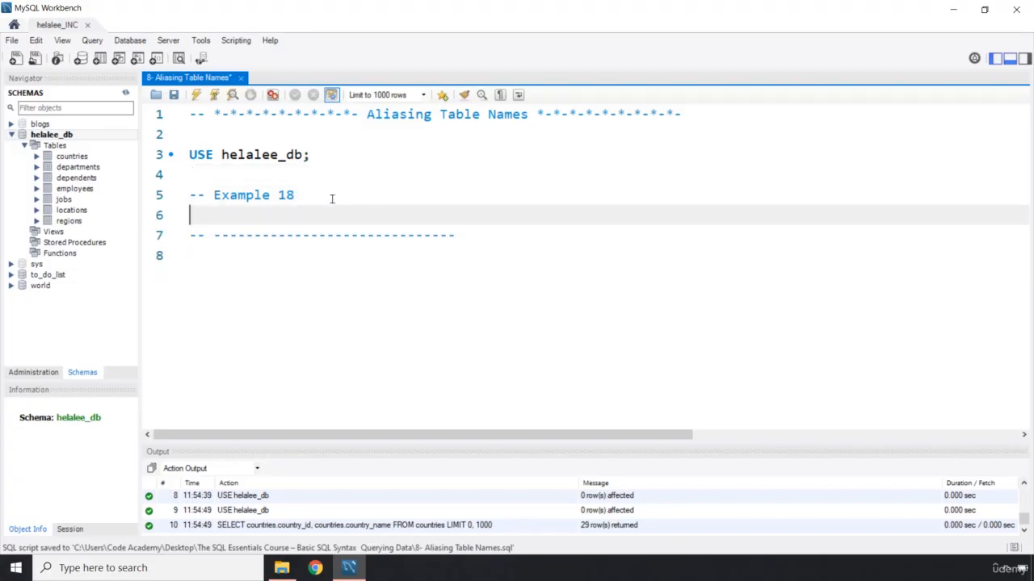
text(S)
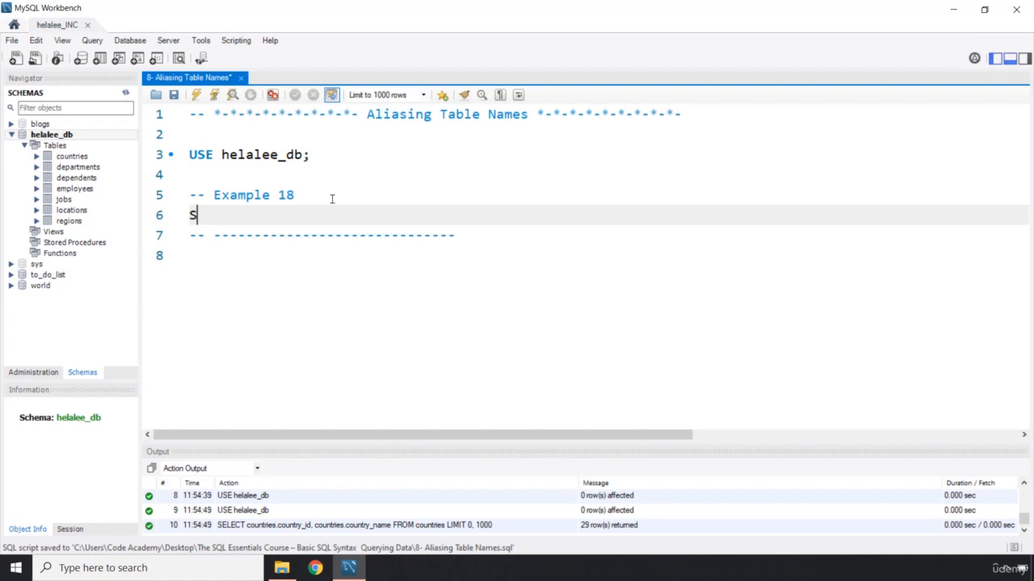
text(ELECT)
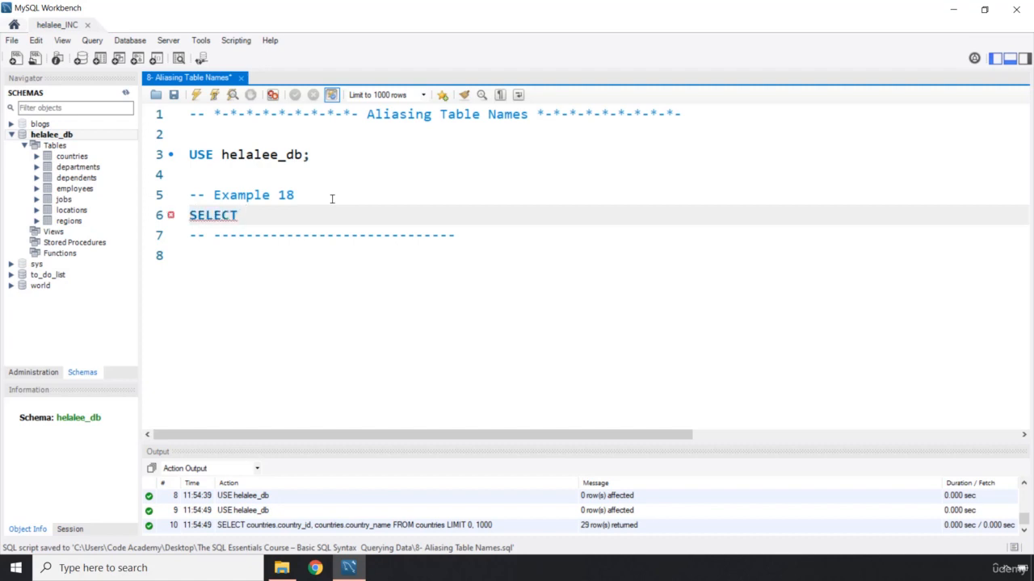
text(departments)
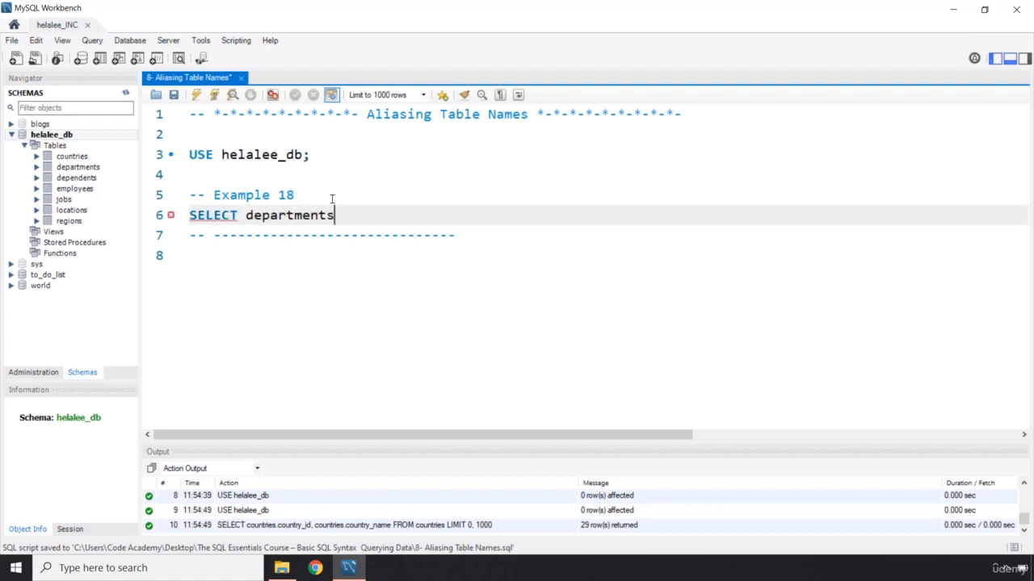
text(.department_)
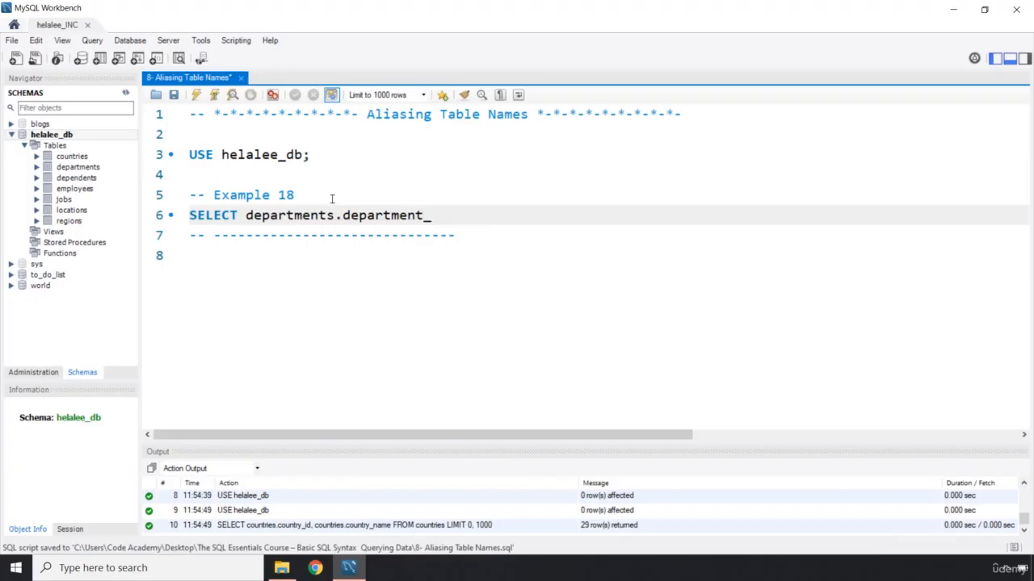
text(id)
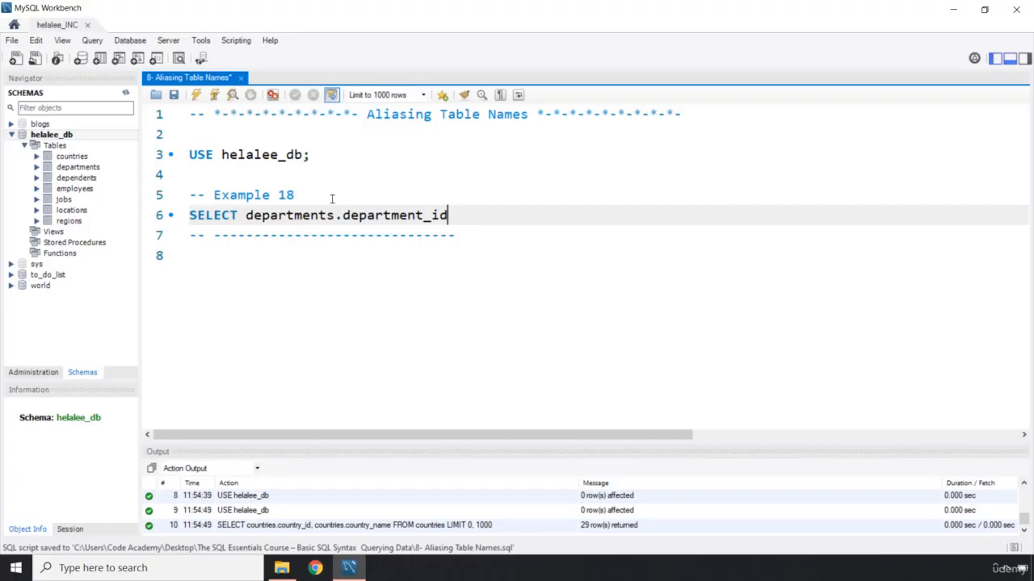
text(,)
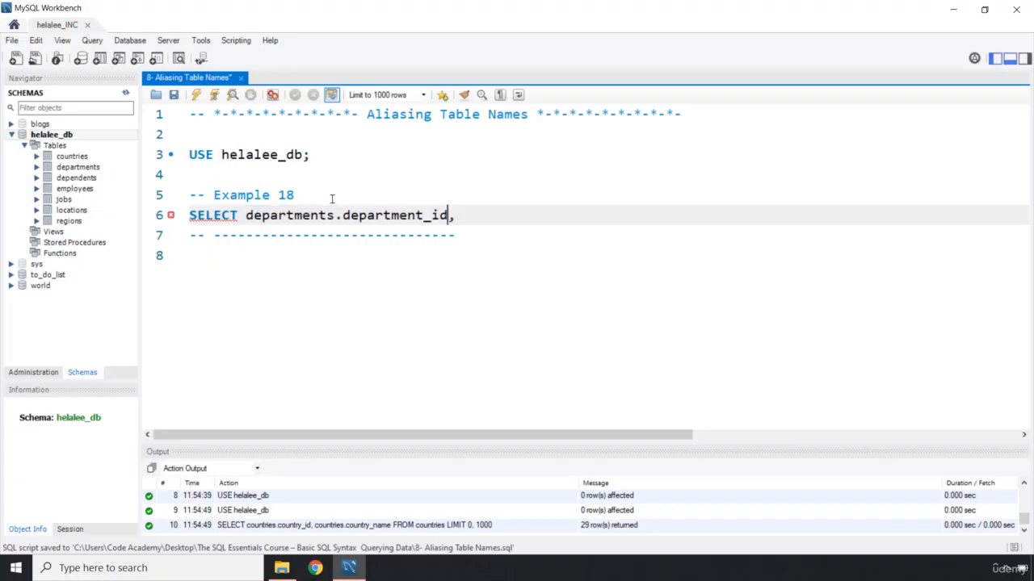
text(departments.department_i)
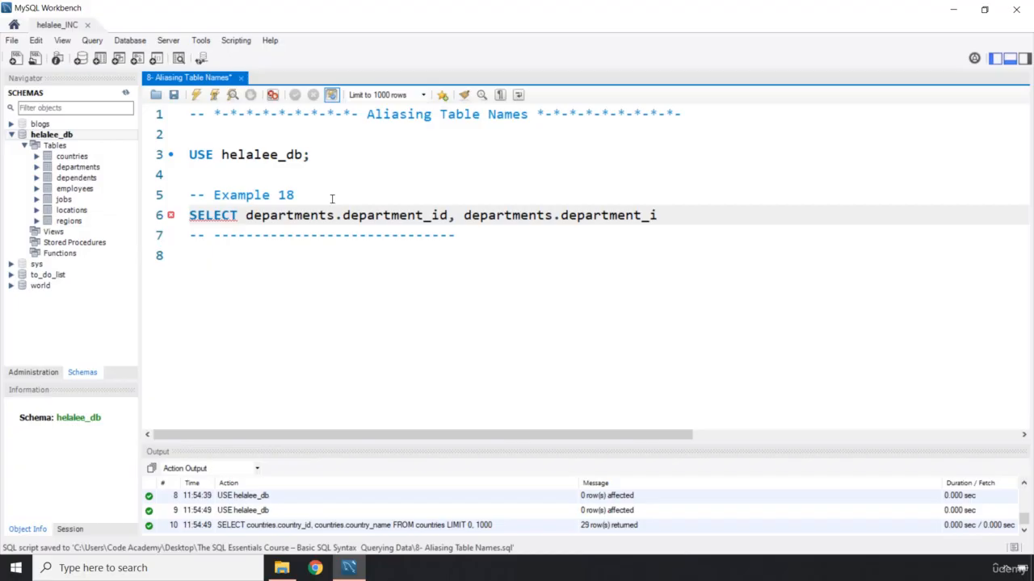
text(name)
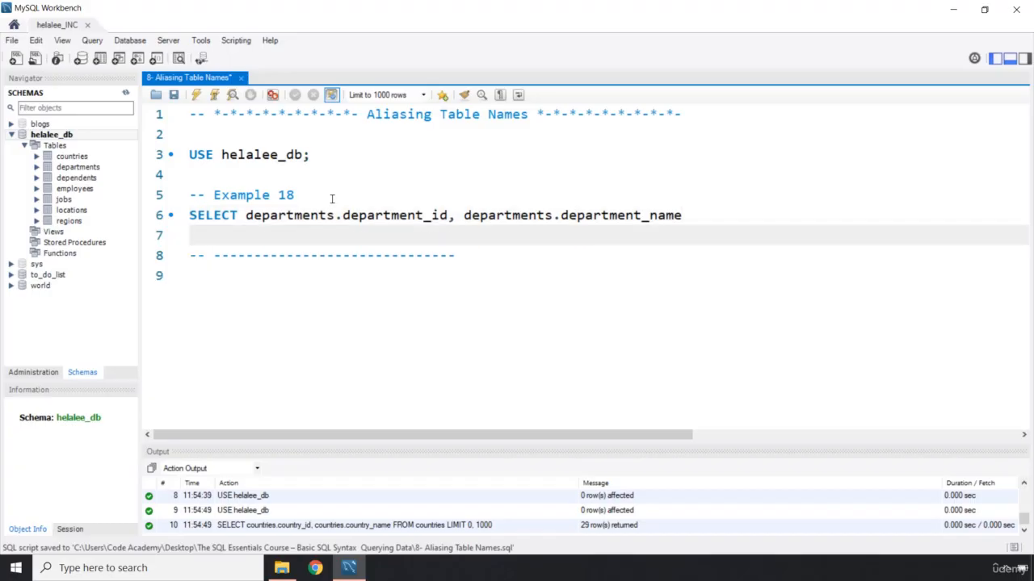
text(F)
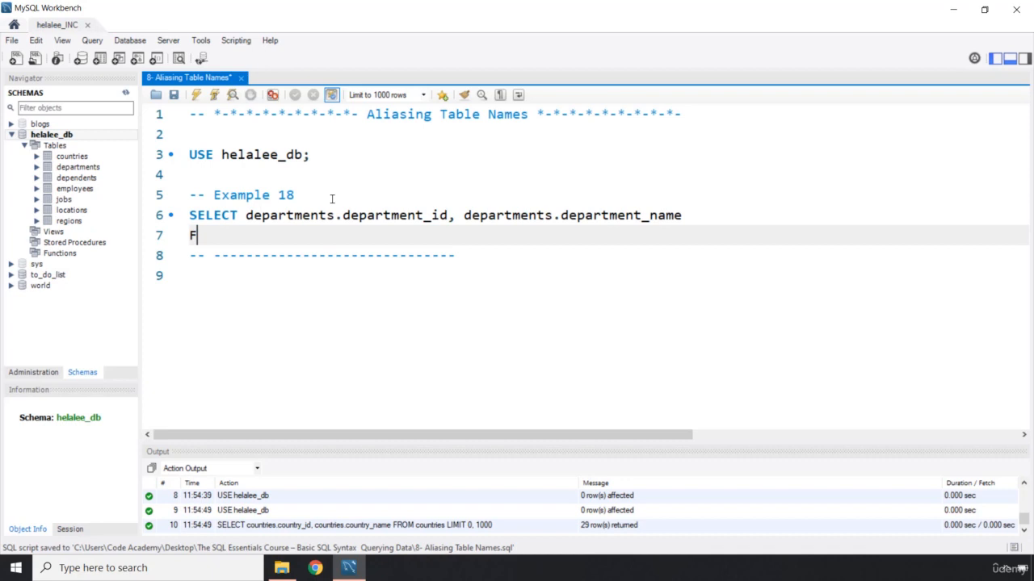
text(ROM)
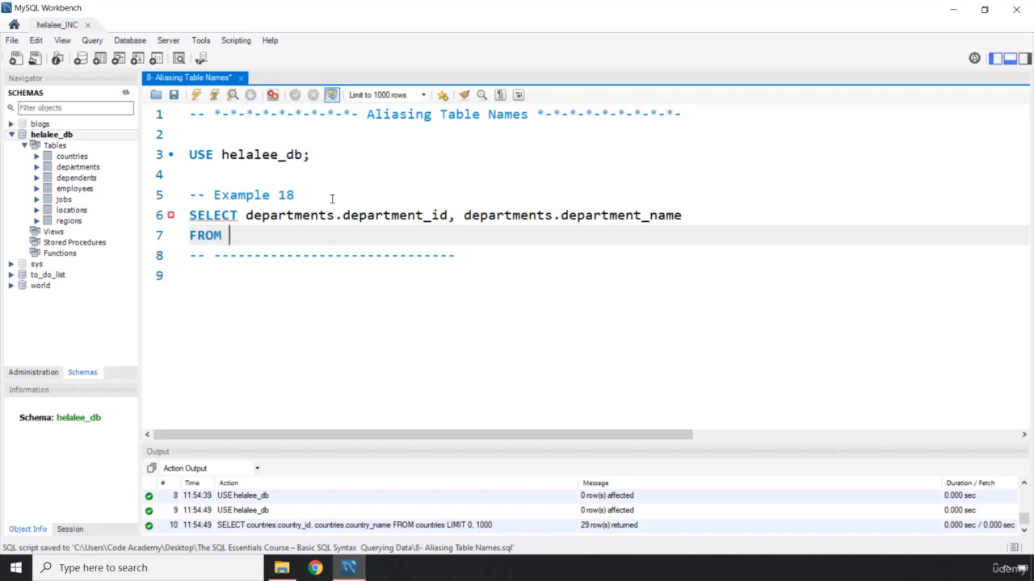
text(departments.)
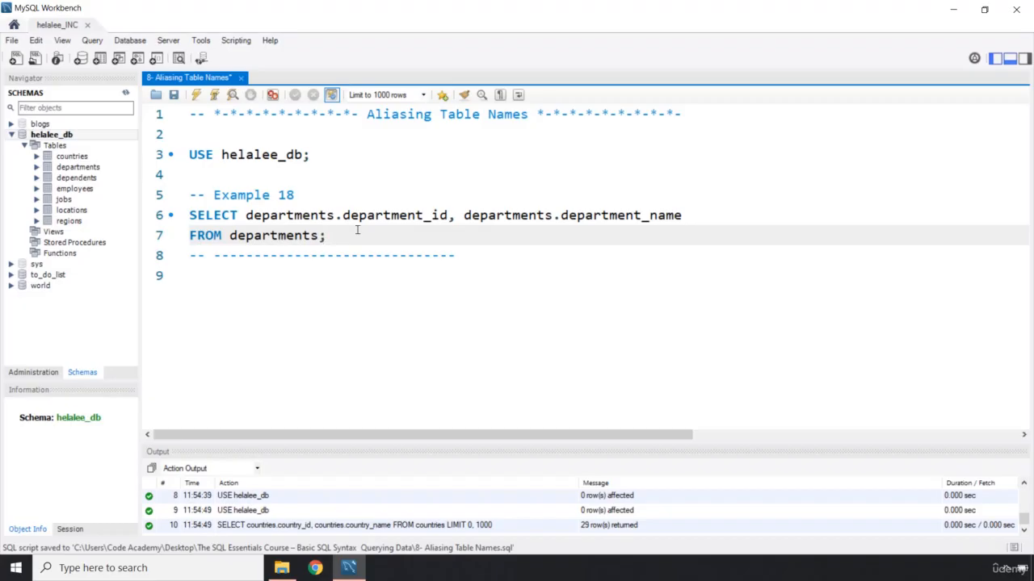
Save the script, run the departments query for 11 rows, and relabel the copy Example 19.
click(193, 94)
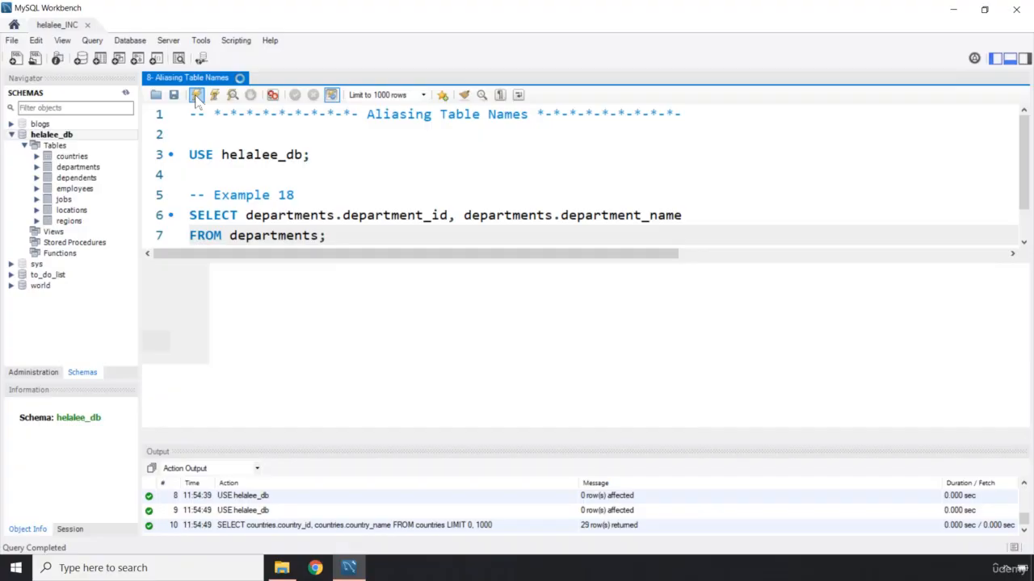
click(197, 93)
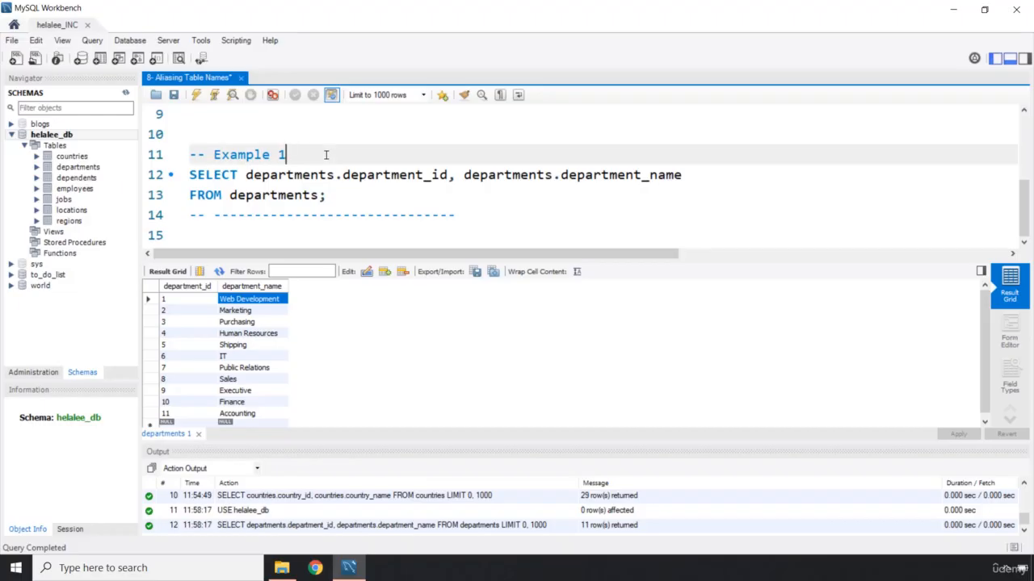
text(9)
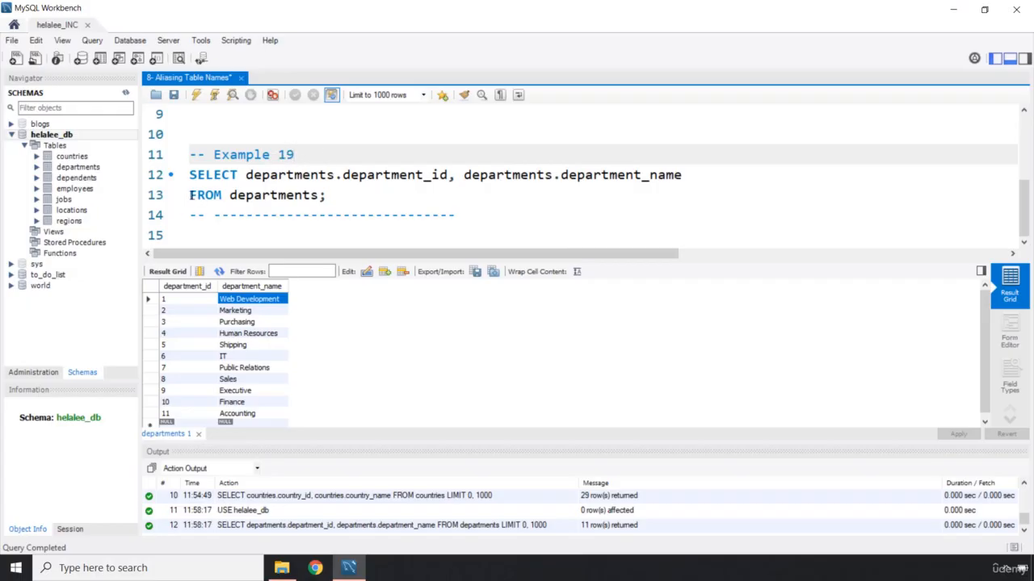
Alias departments as d in Example 19's FROM clause and write the first column as d.department_id.
click(355, 195)
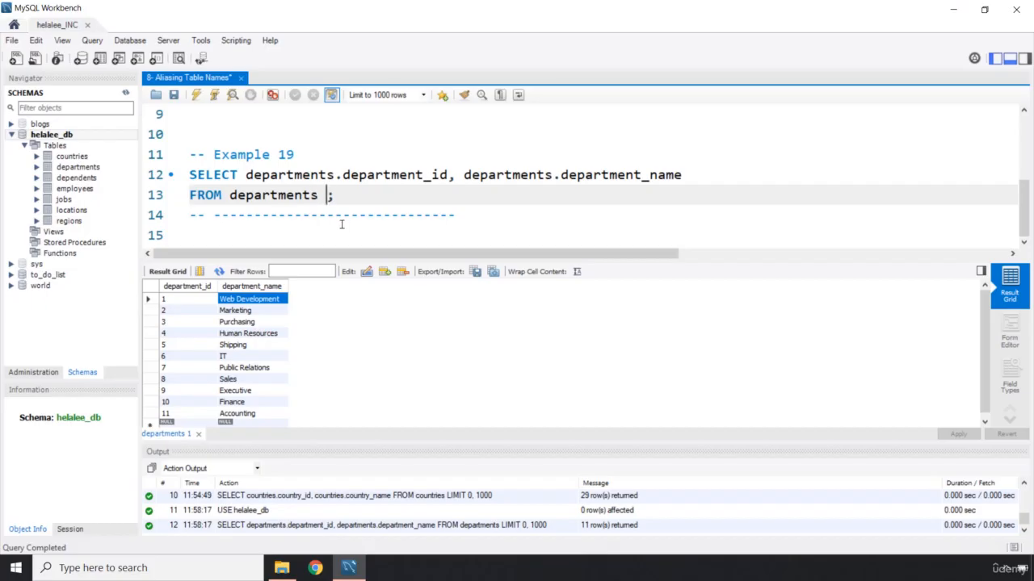
text(as)
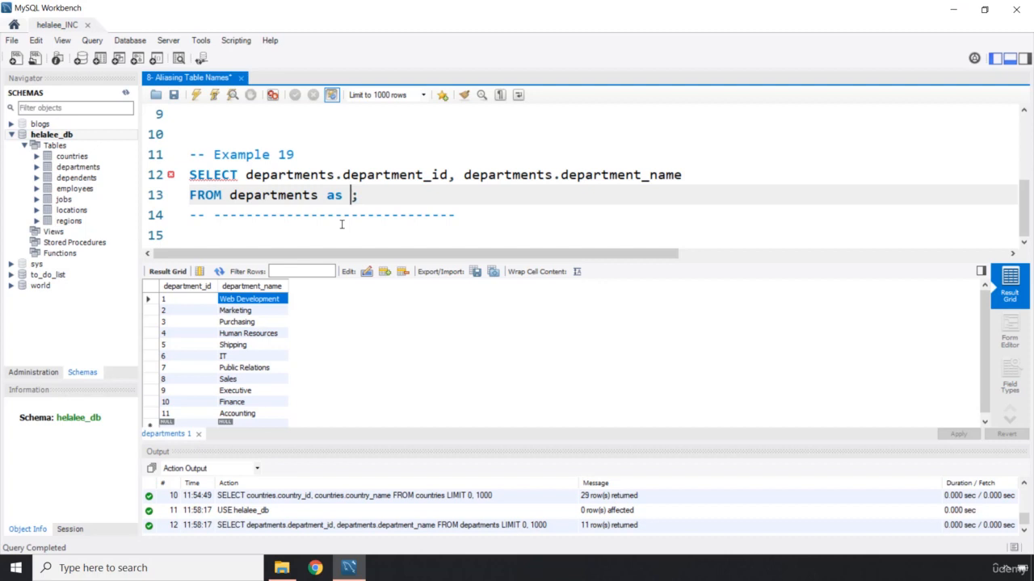
key(BackSpace)
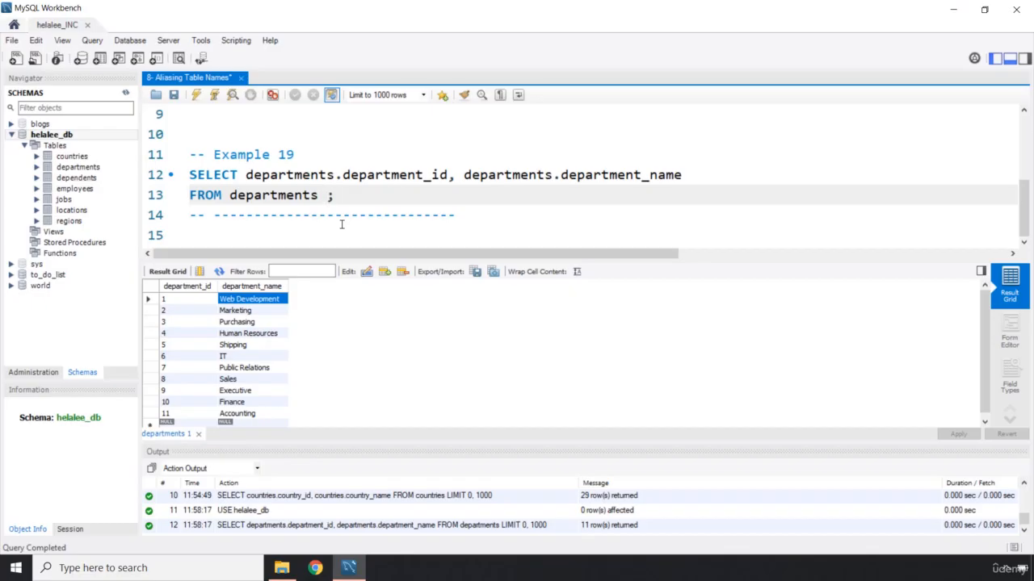
text(d)
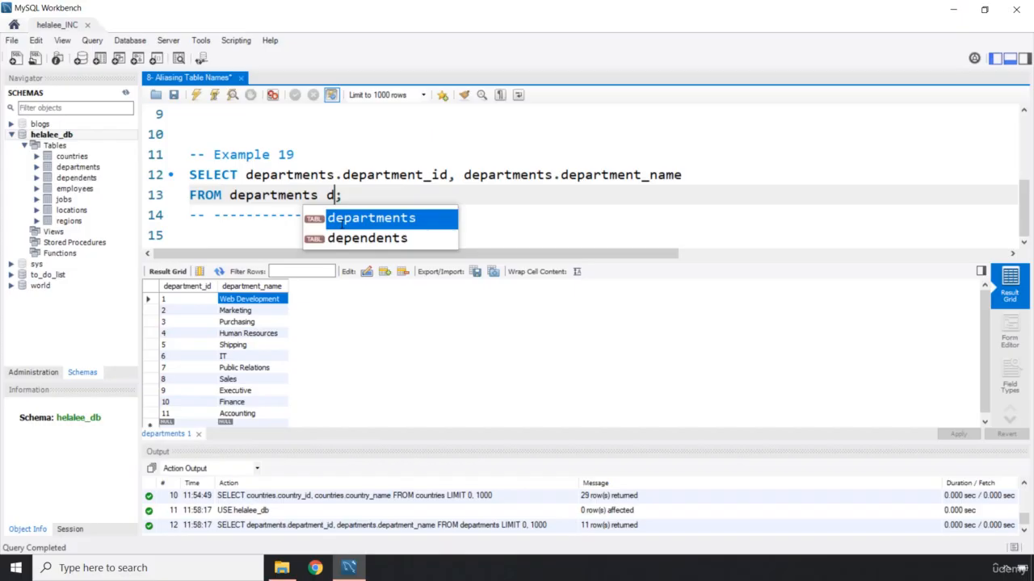
text(ept)
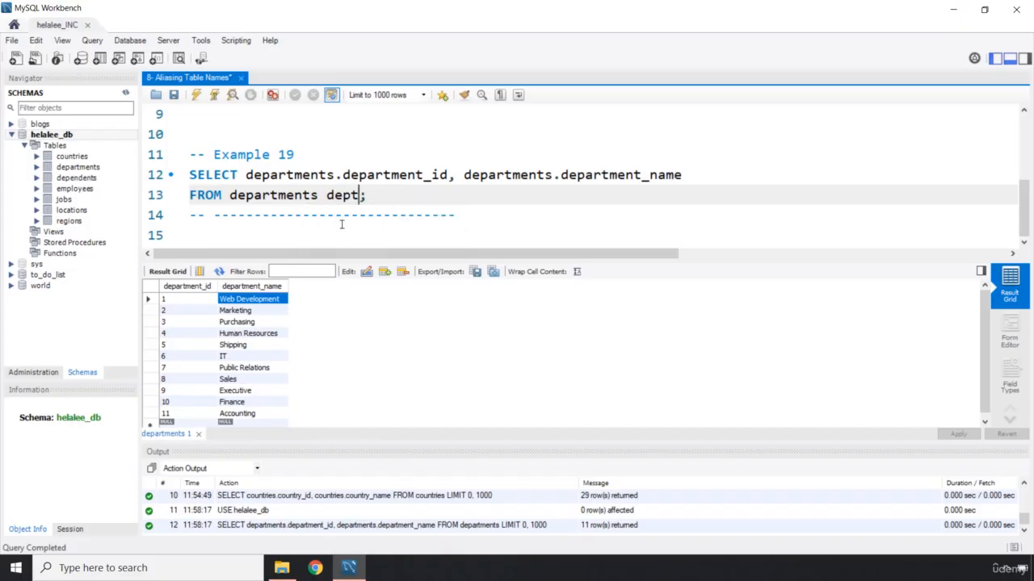
key(BackSpace)
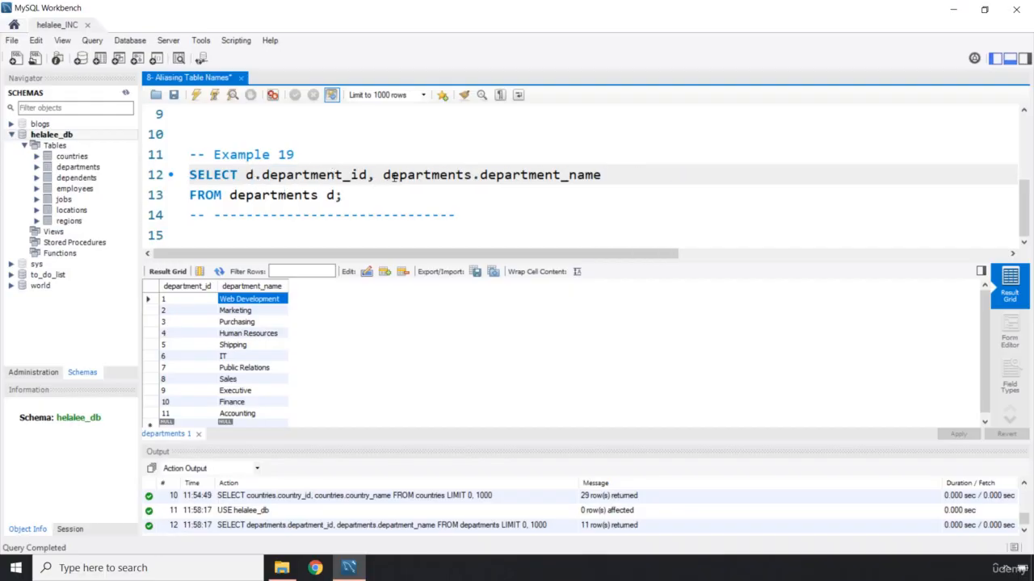
Rewrite the second column as d.department_name and end the FROM line with 'd;'.
double_click(427, 174)
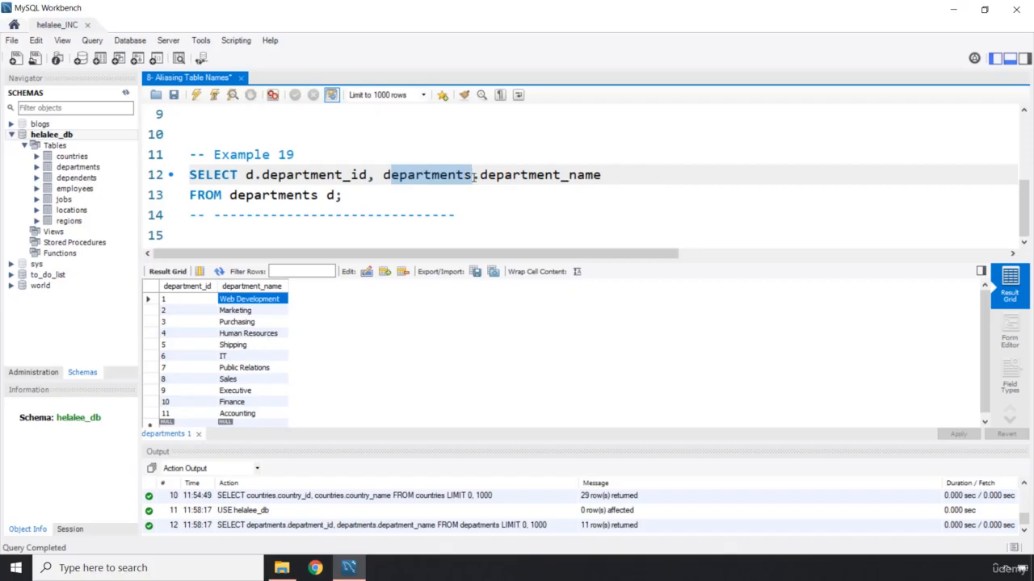
text(d.department_name)
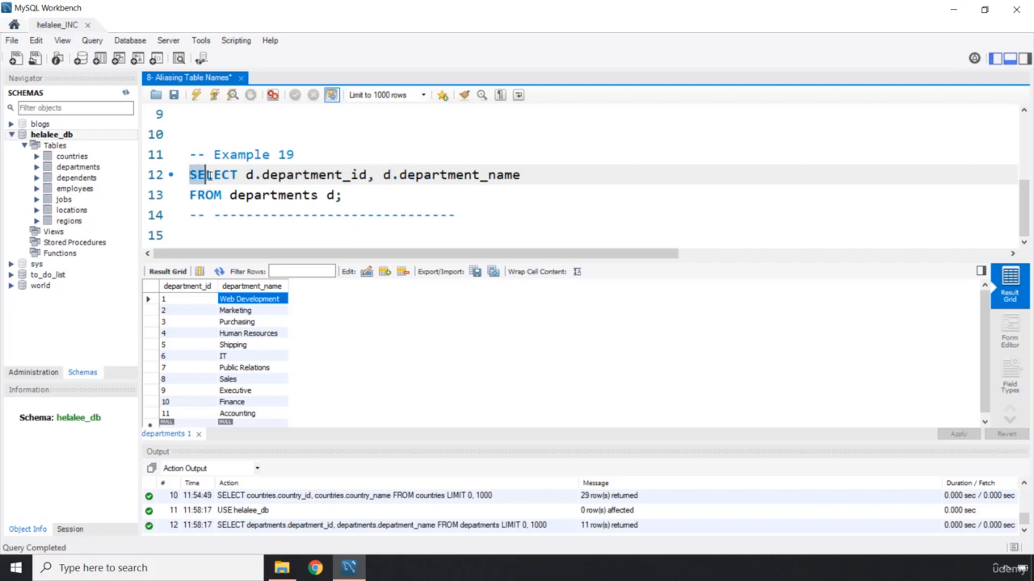
click(329, 215)
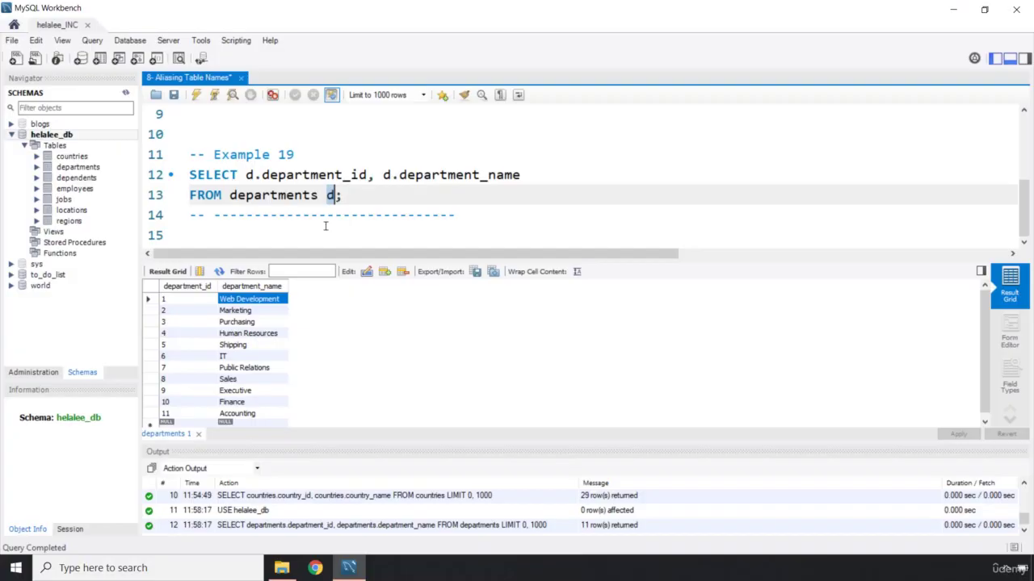
click(346, 194)
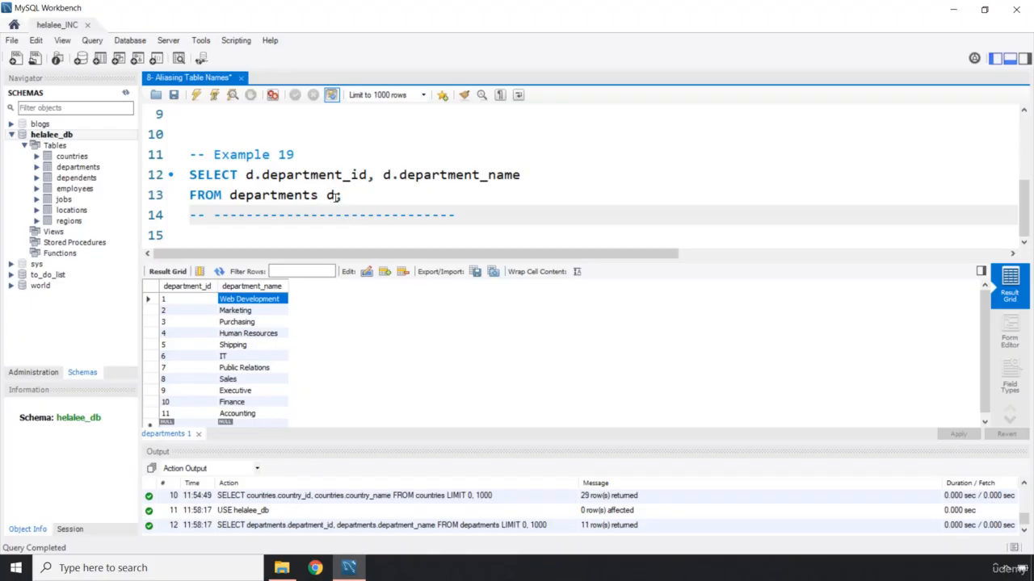
text(;)
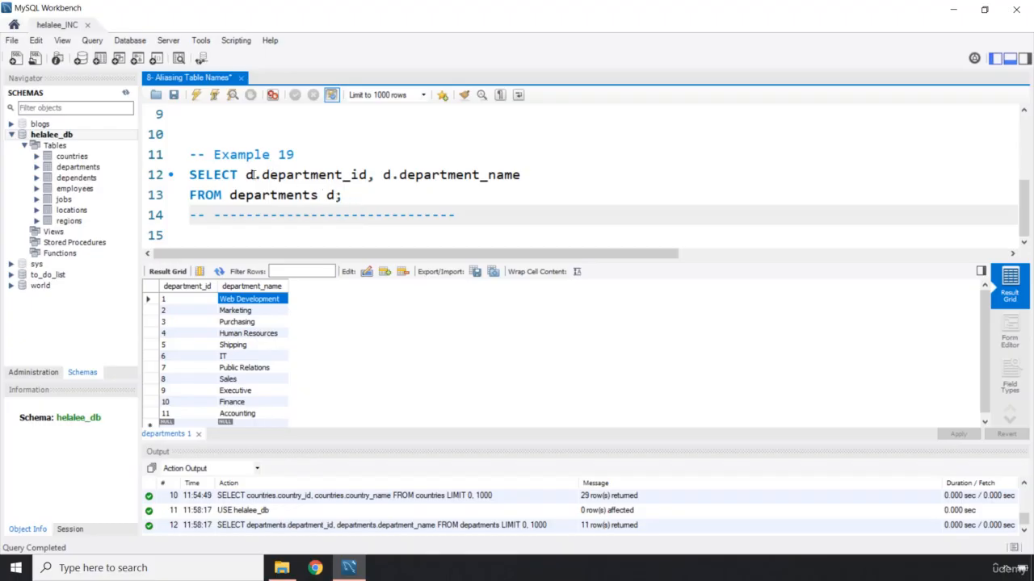
Check the d alias on department_id so both columns use the d prefix.
click(250, 174)
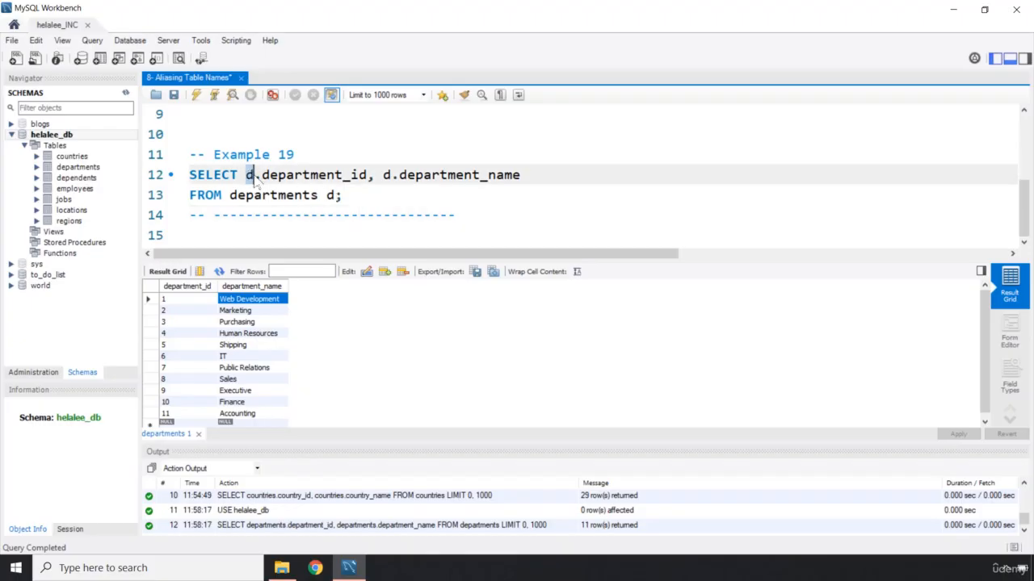
double_click(307, 175)
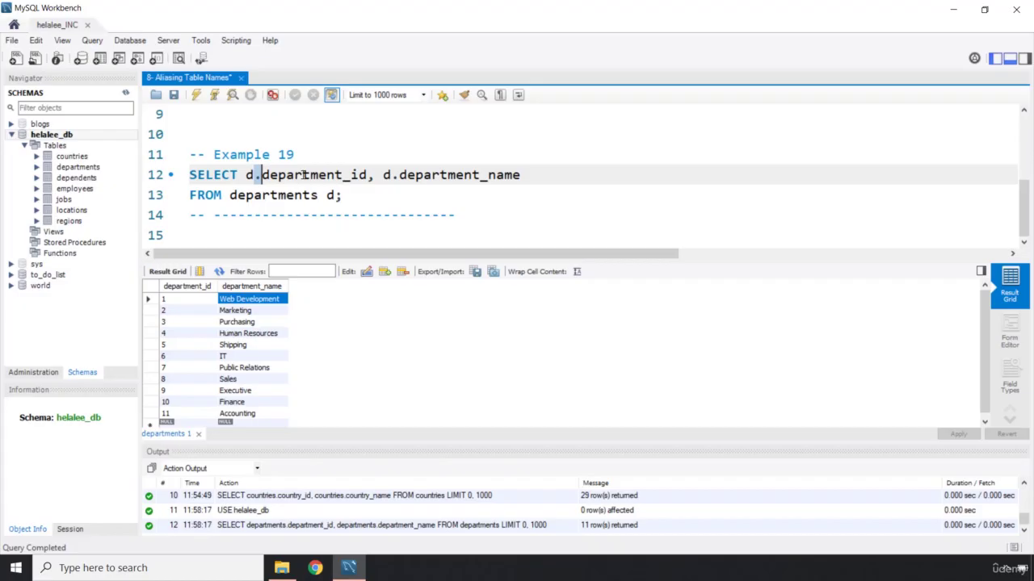
double_click(315, 175)
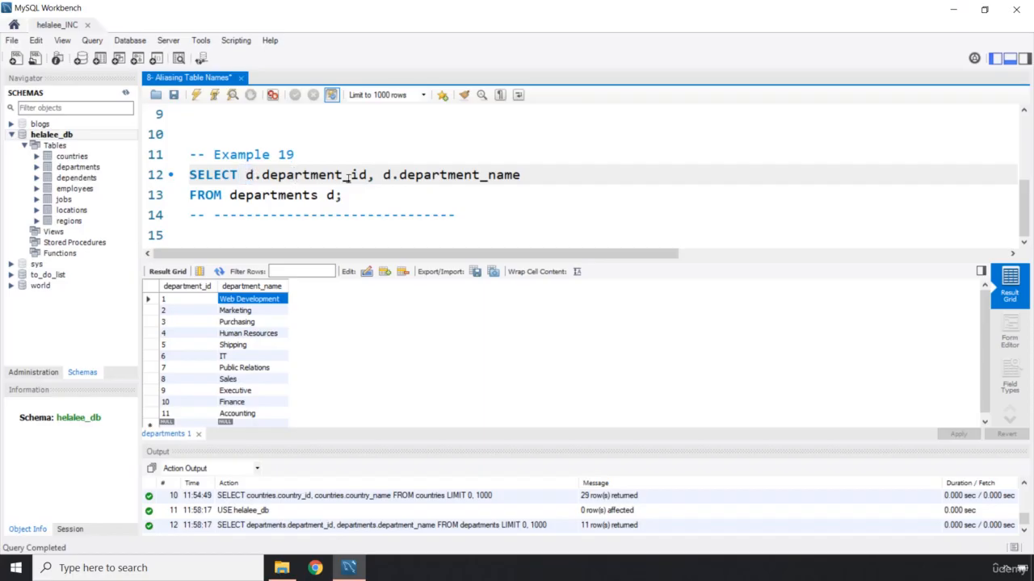
click(339, 194)
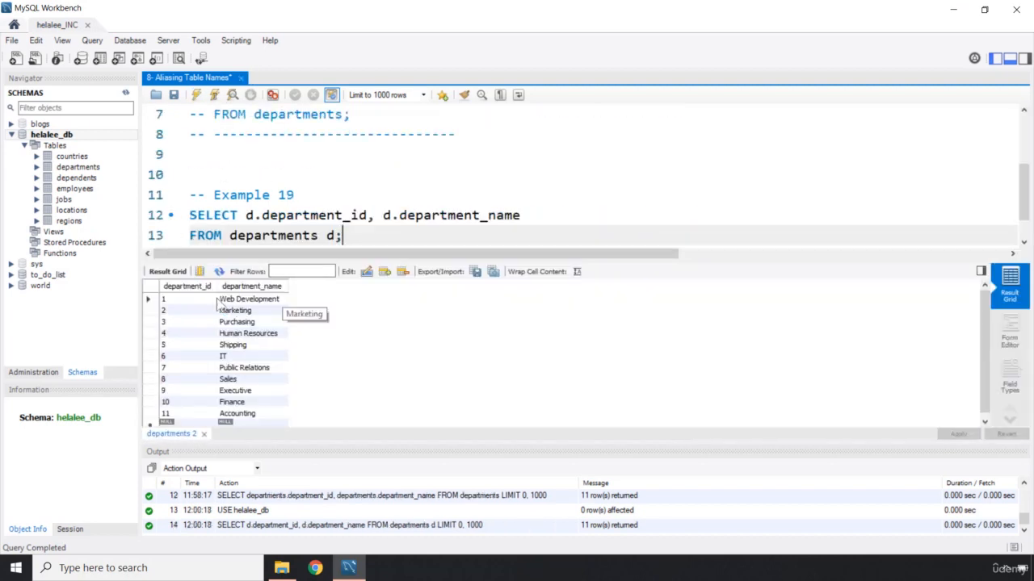
Run the aliased Example 19 query and confirm its 11 department rows in the results grid.
scroll(down, 3)
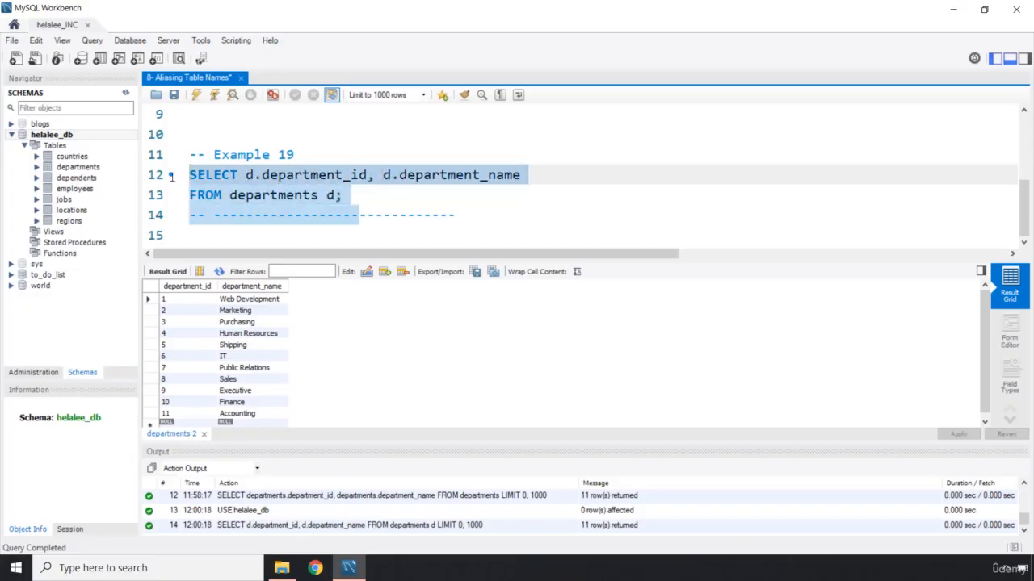
click(310, 215)
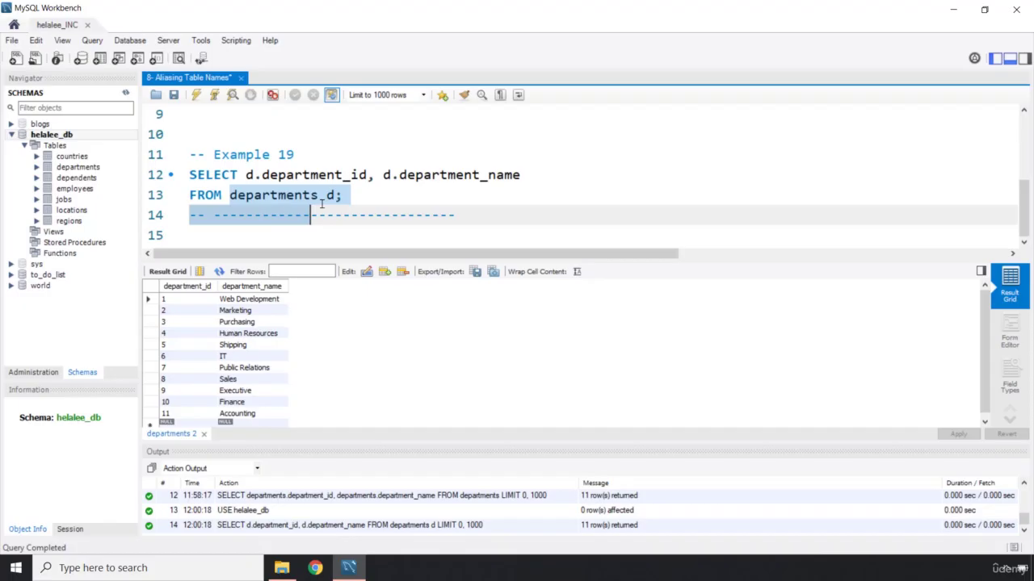